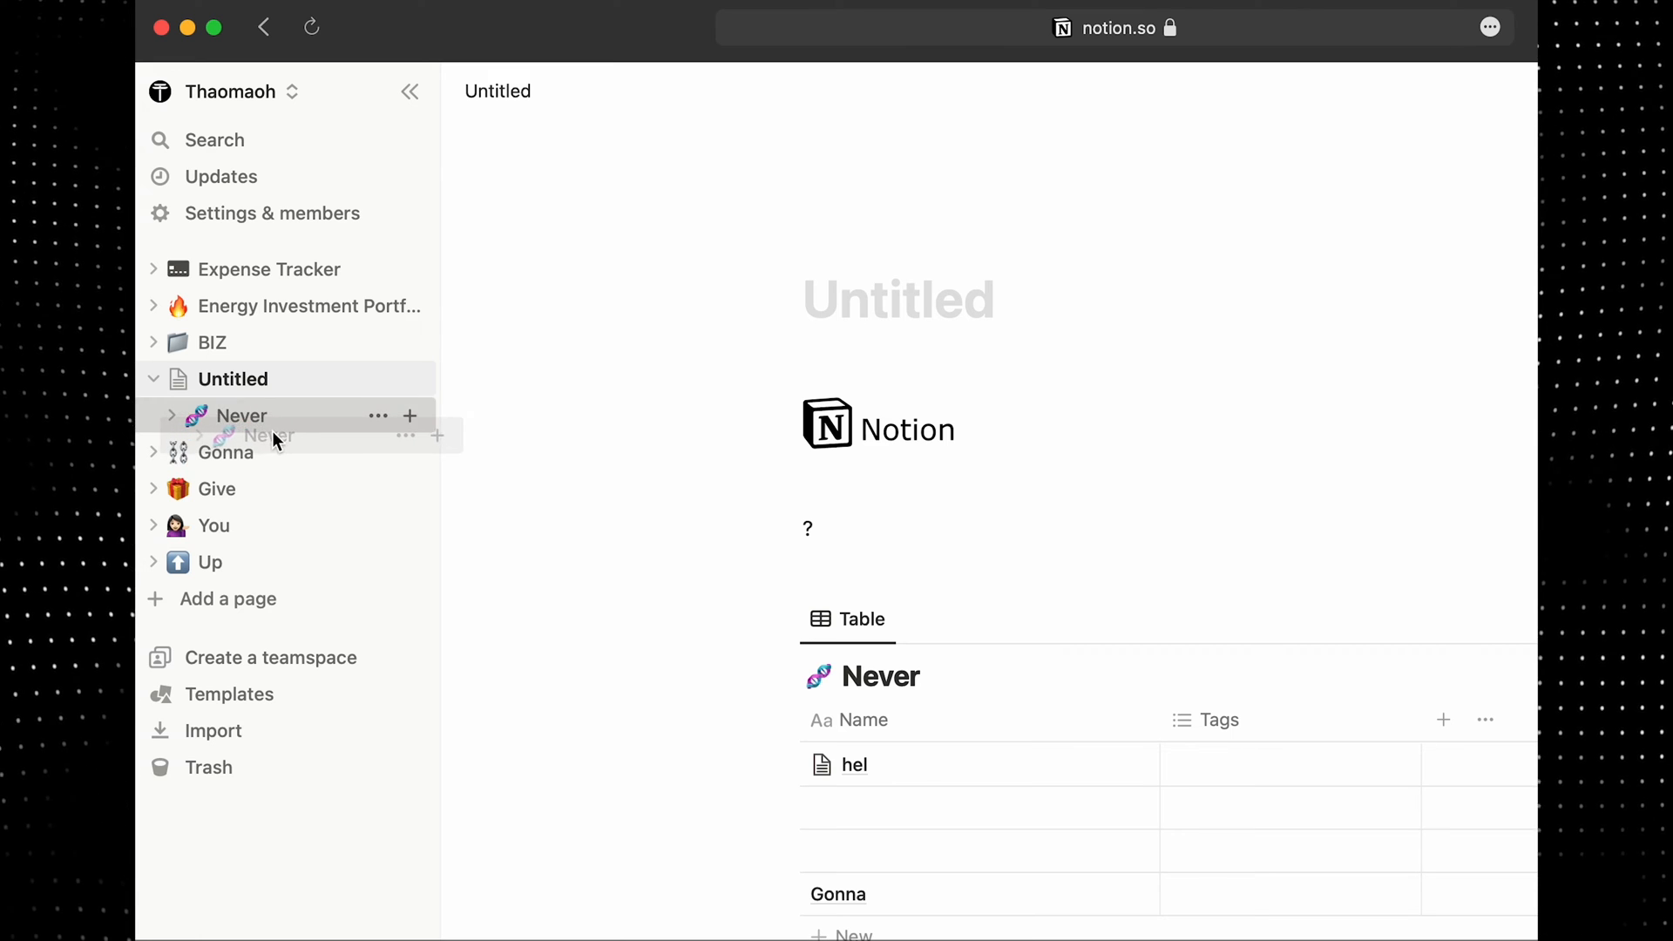
Drop the Never page among the top-level sidebar pages, out of Untitled.
left_click(153, 379)
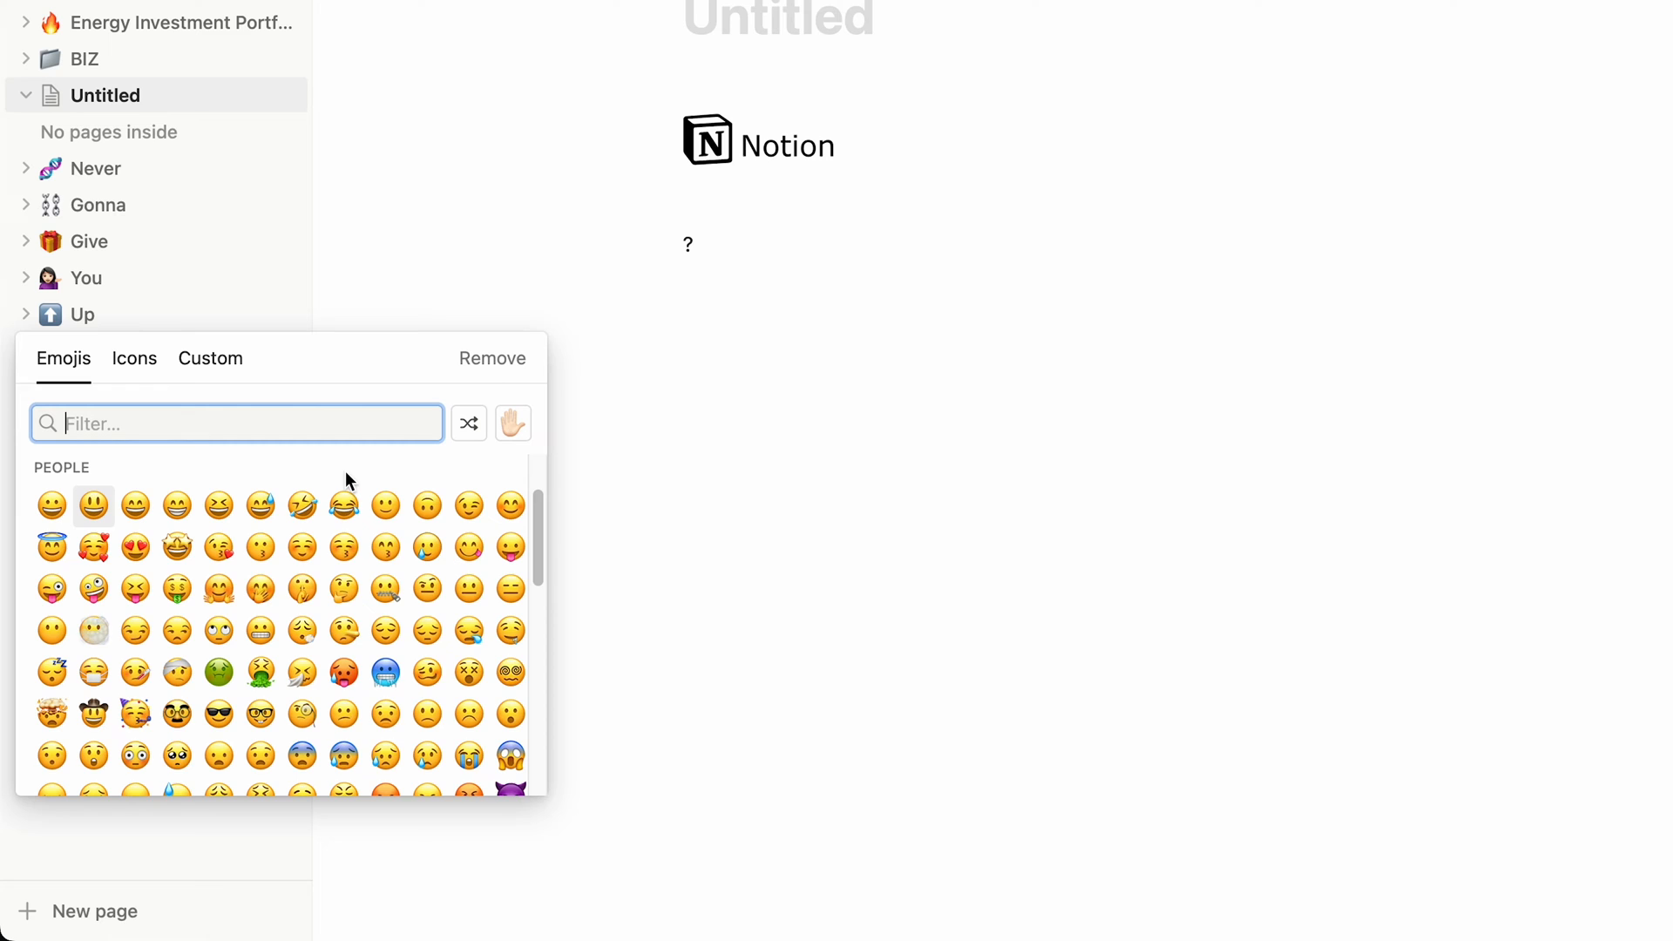
Scroll down through the emoji collection in the page icon picker.
scroll("down", 3)
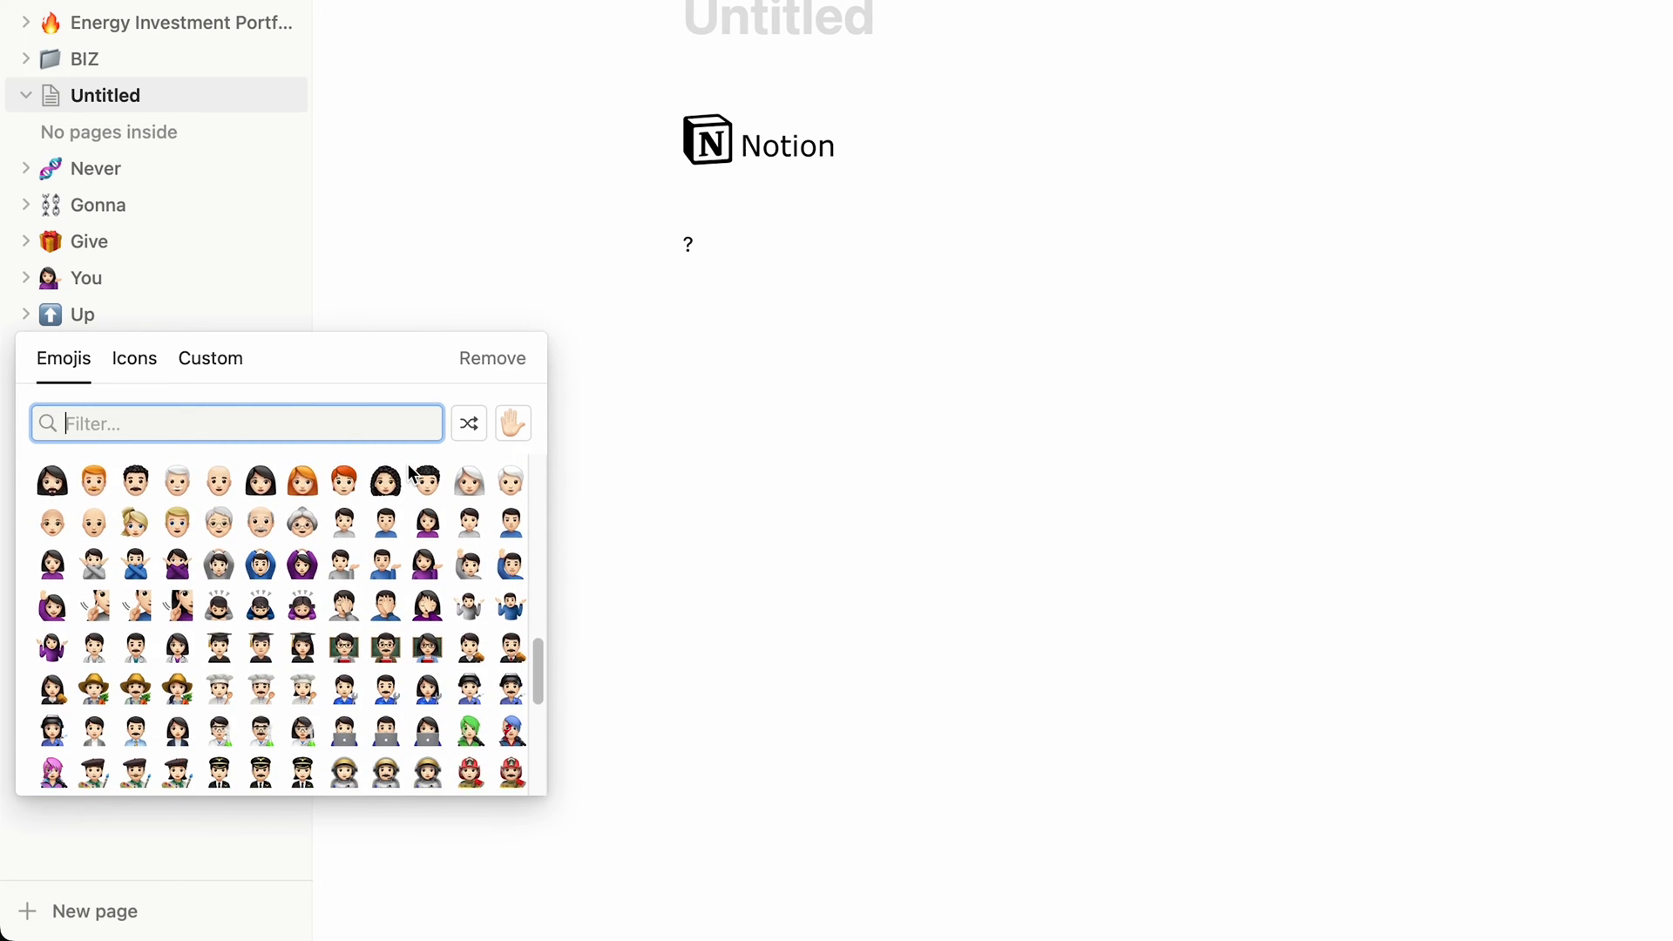
scroll("down", 3)
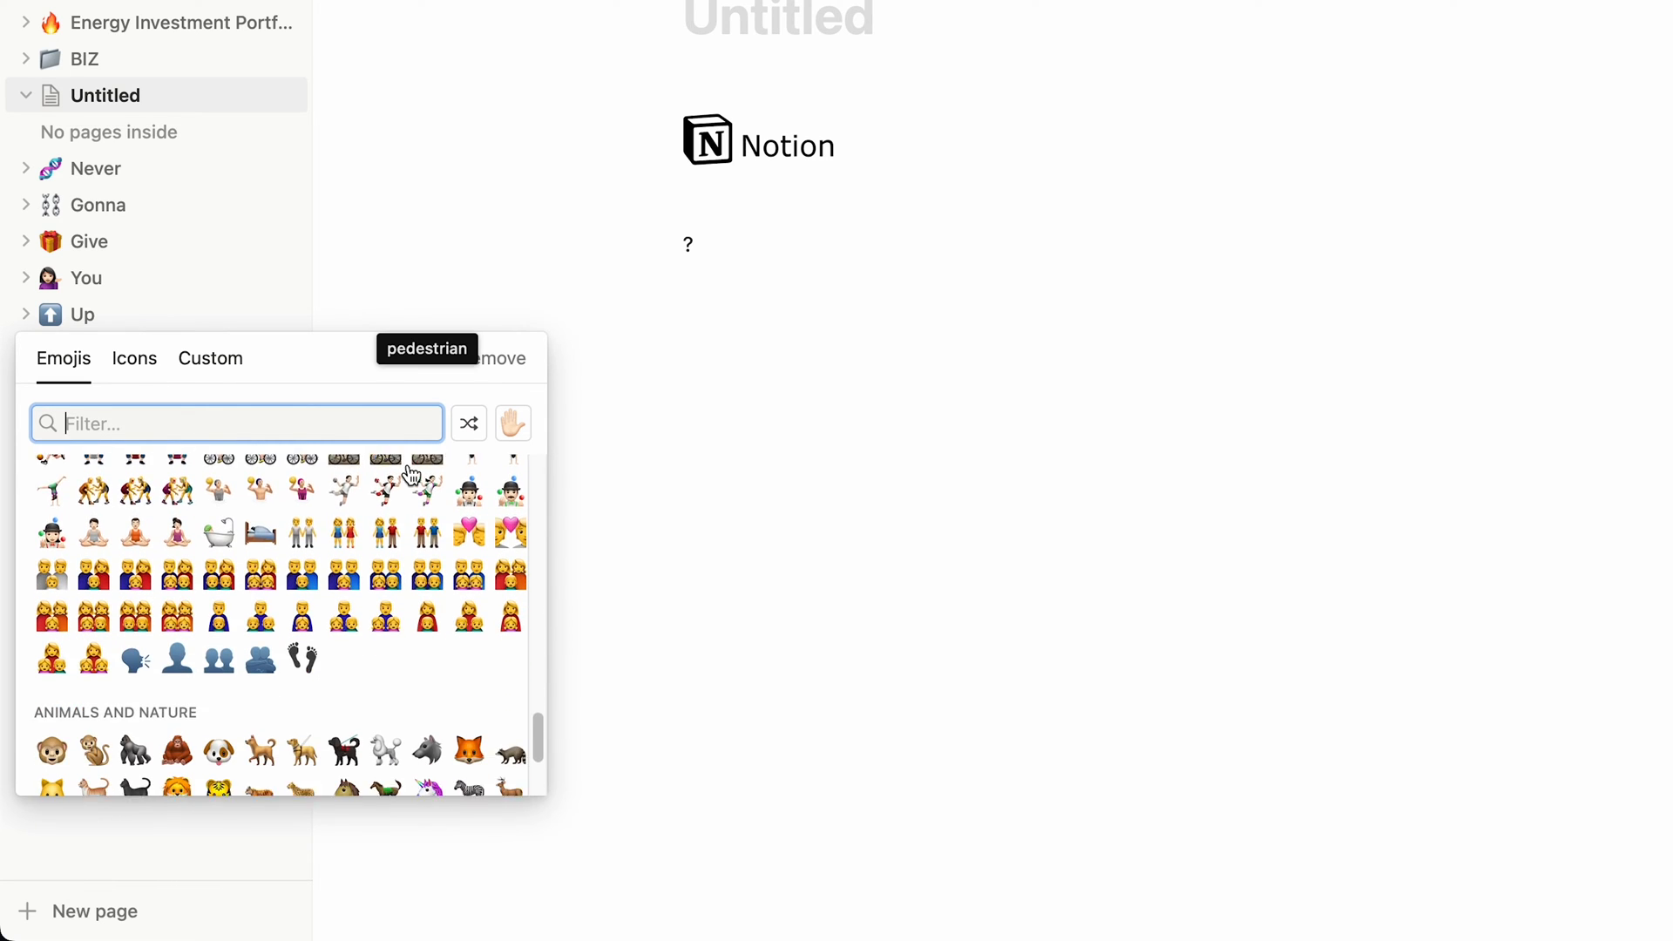
scroll("down", 3)
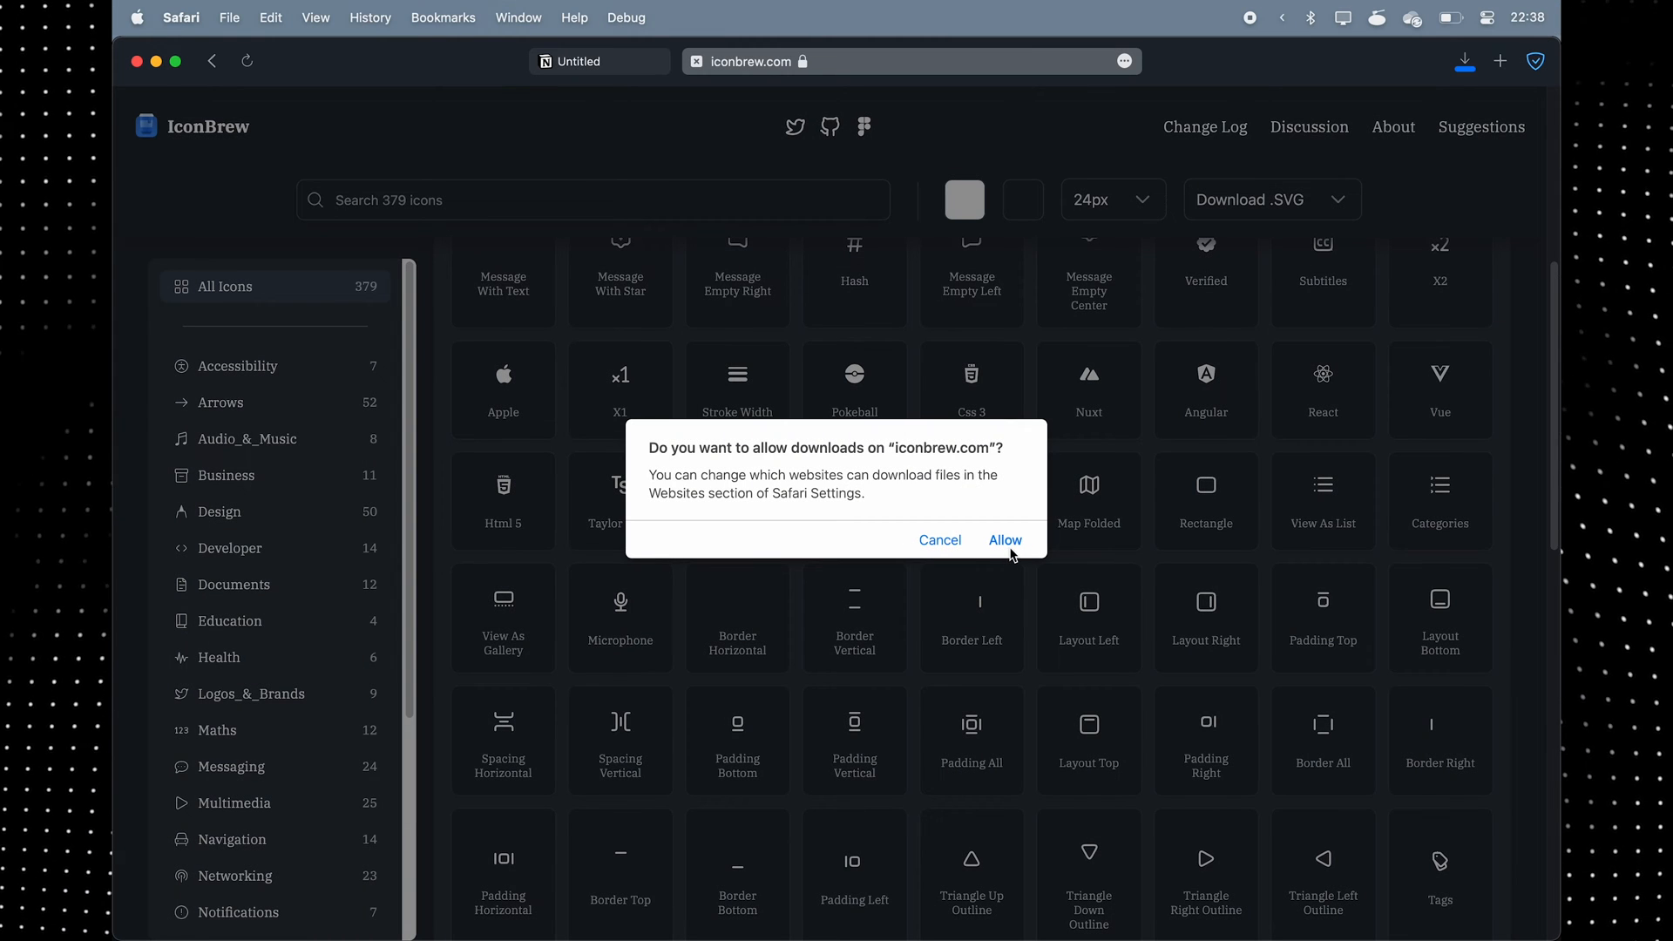
Allow iconbrew.com to download the SVG icon, then return to the Notion tab.
left_click(1003, 539)
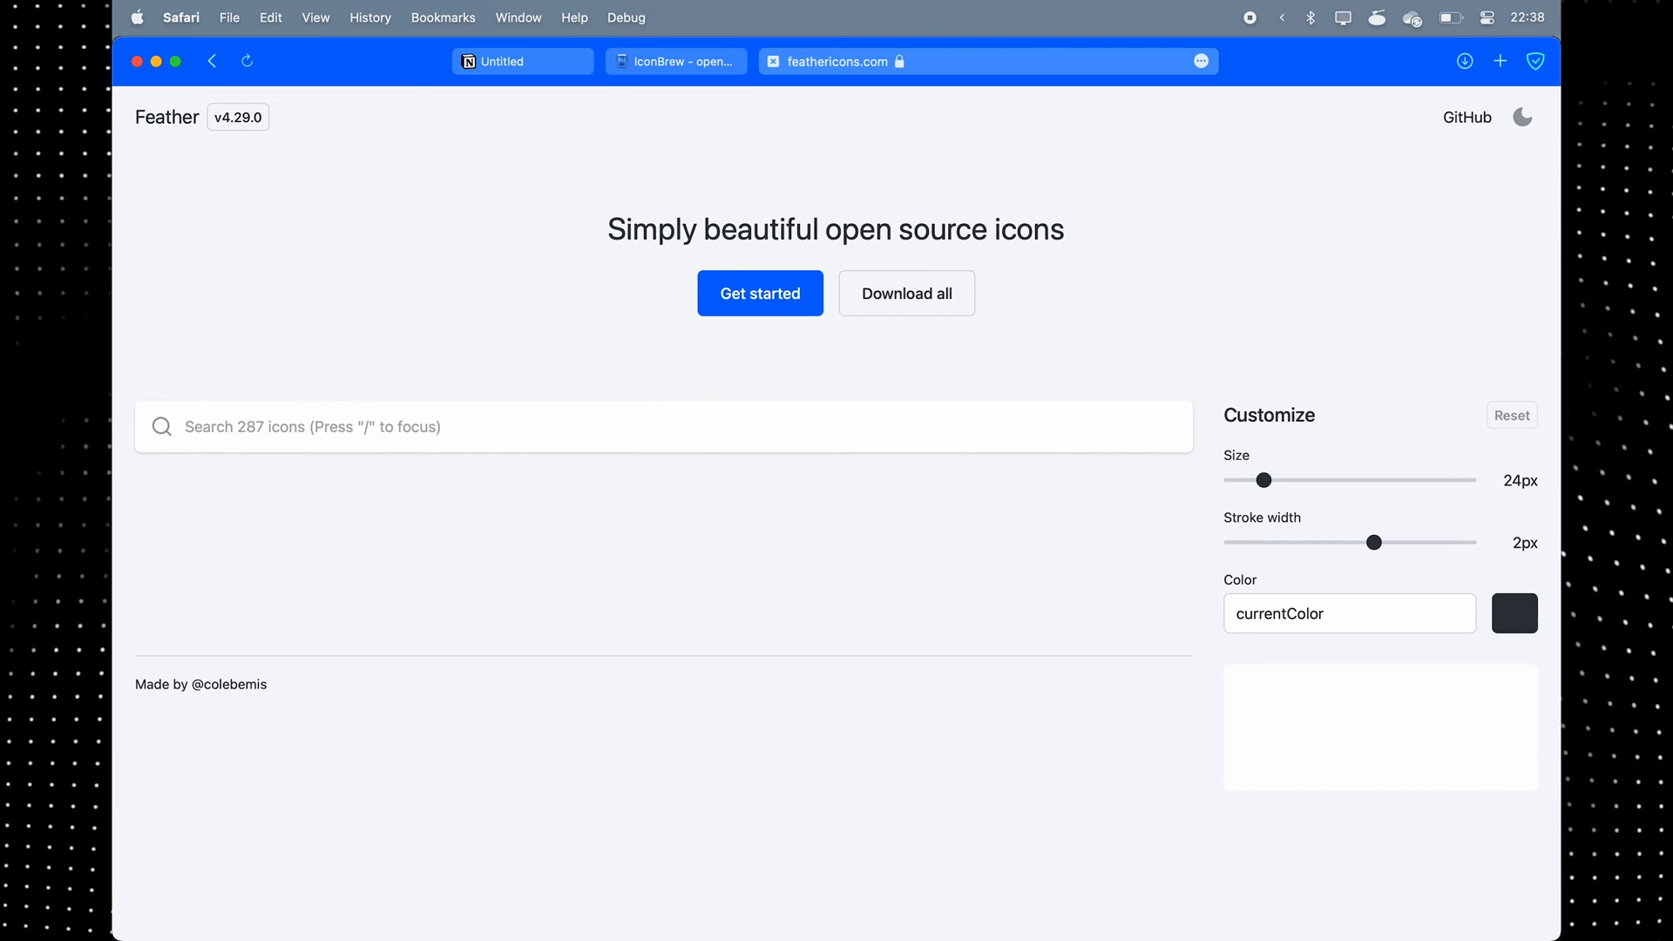
left_click(522, 61)
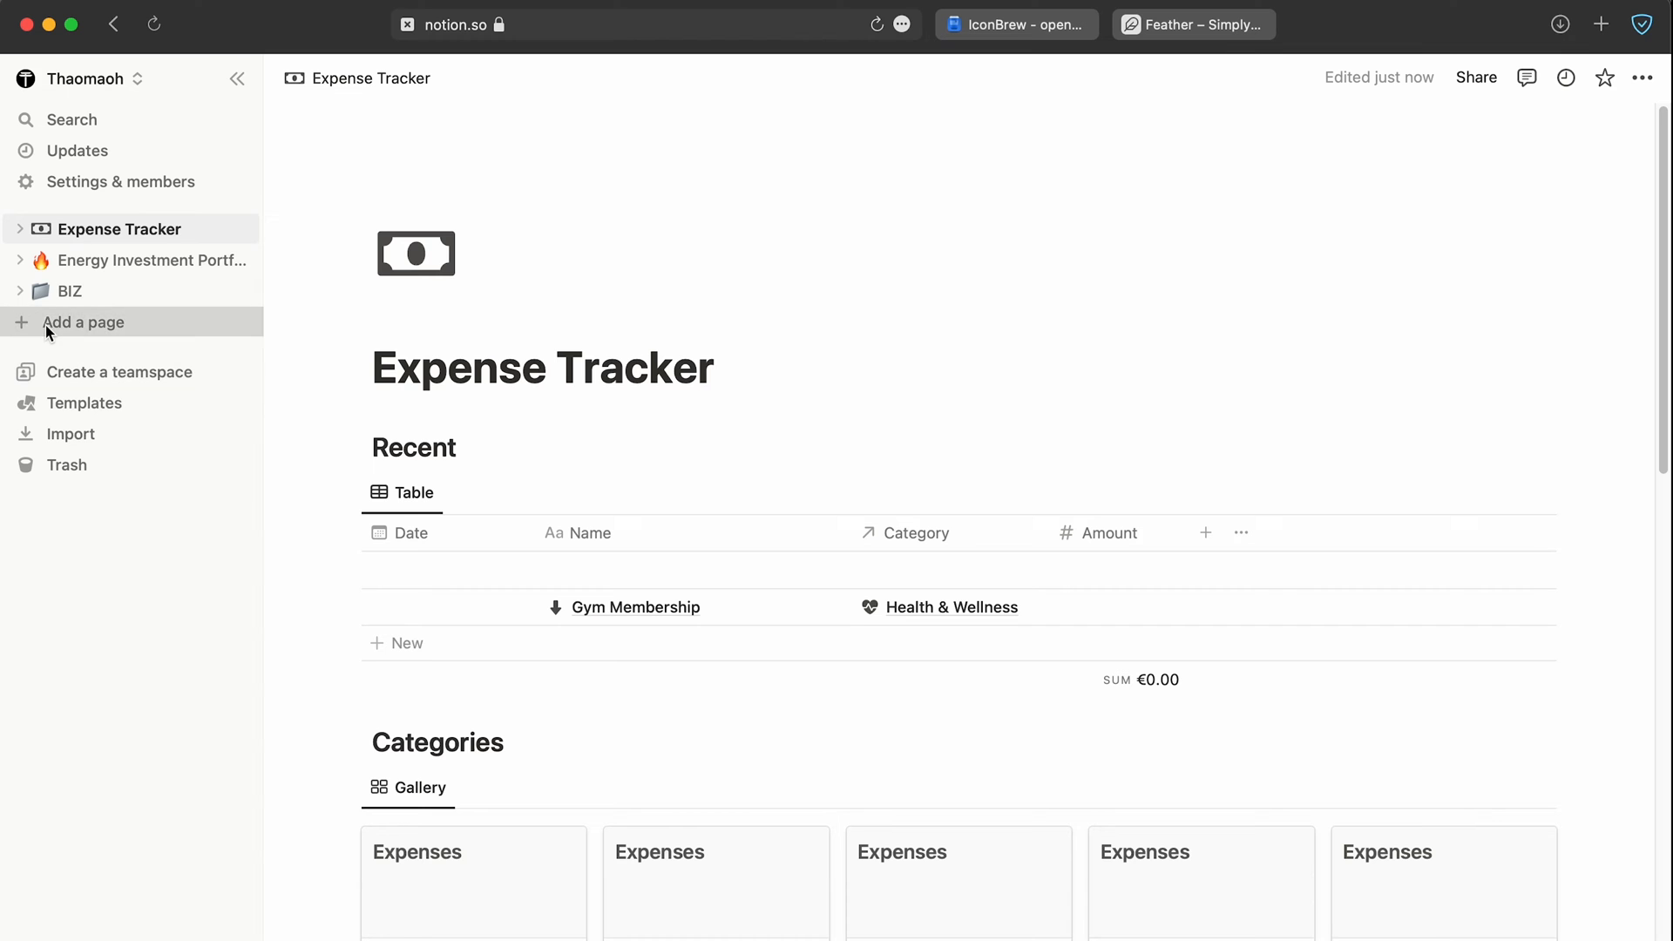
Add a new page and upload the sliders SVG as its custom icon.
left_click(86, 322)
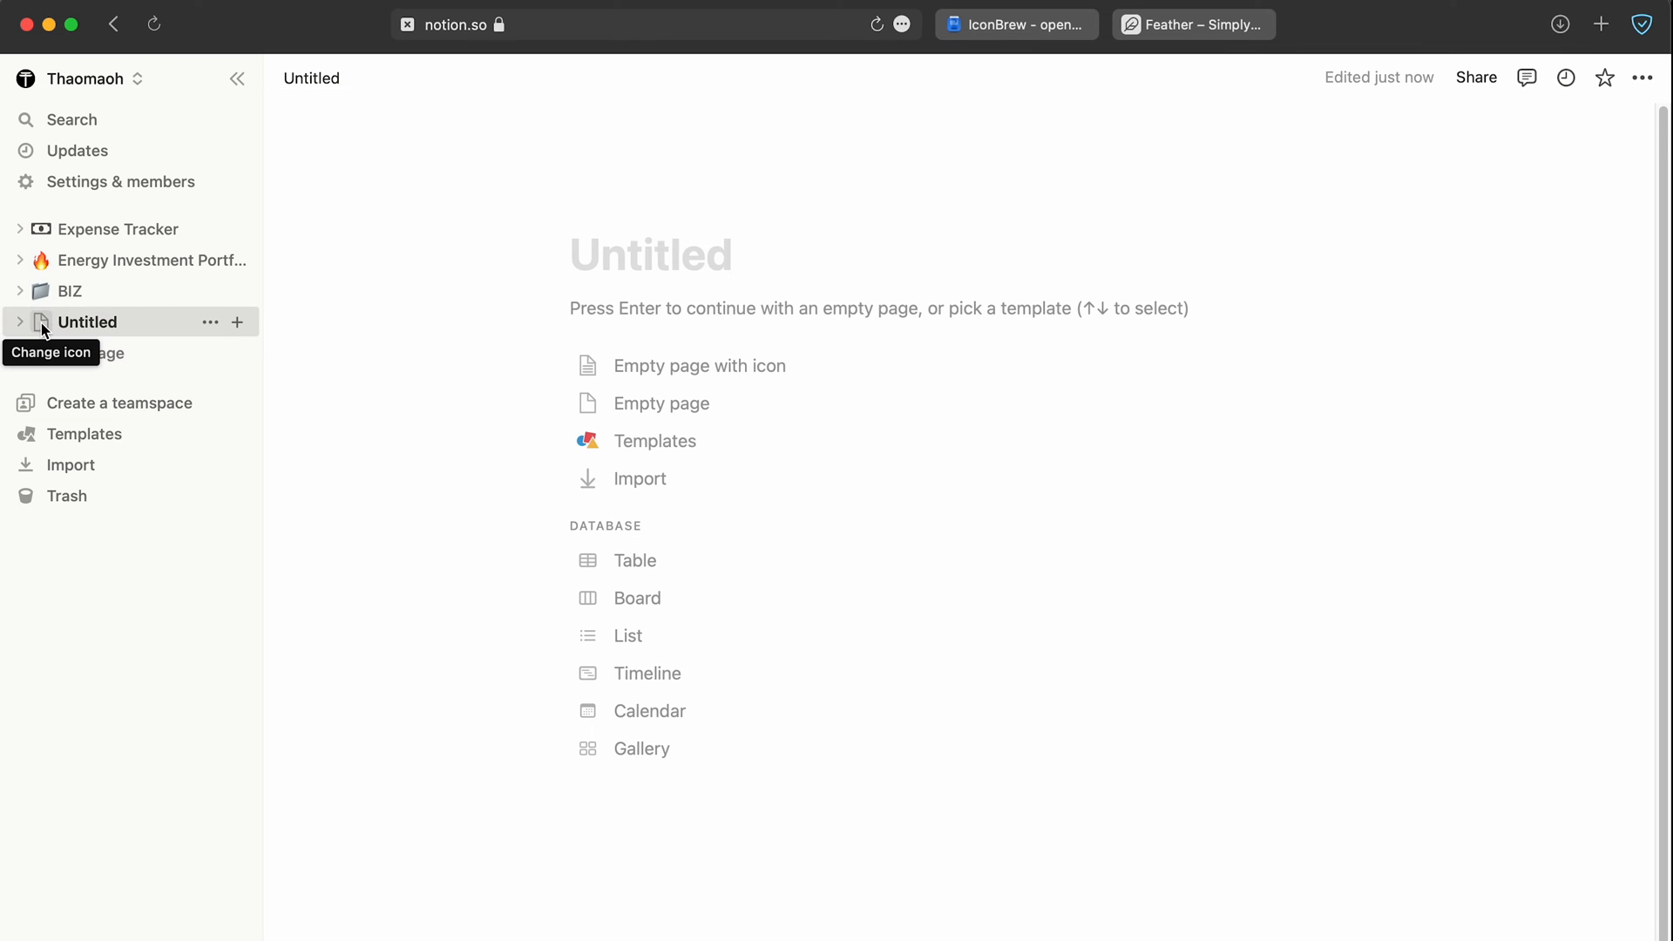
left_click(42, 322)
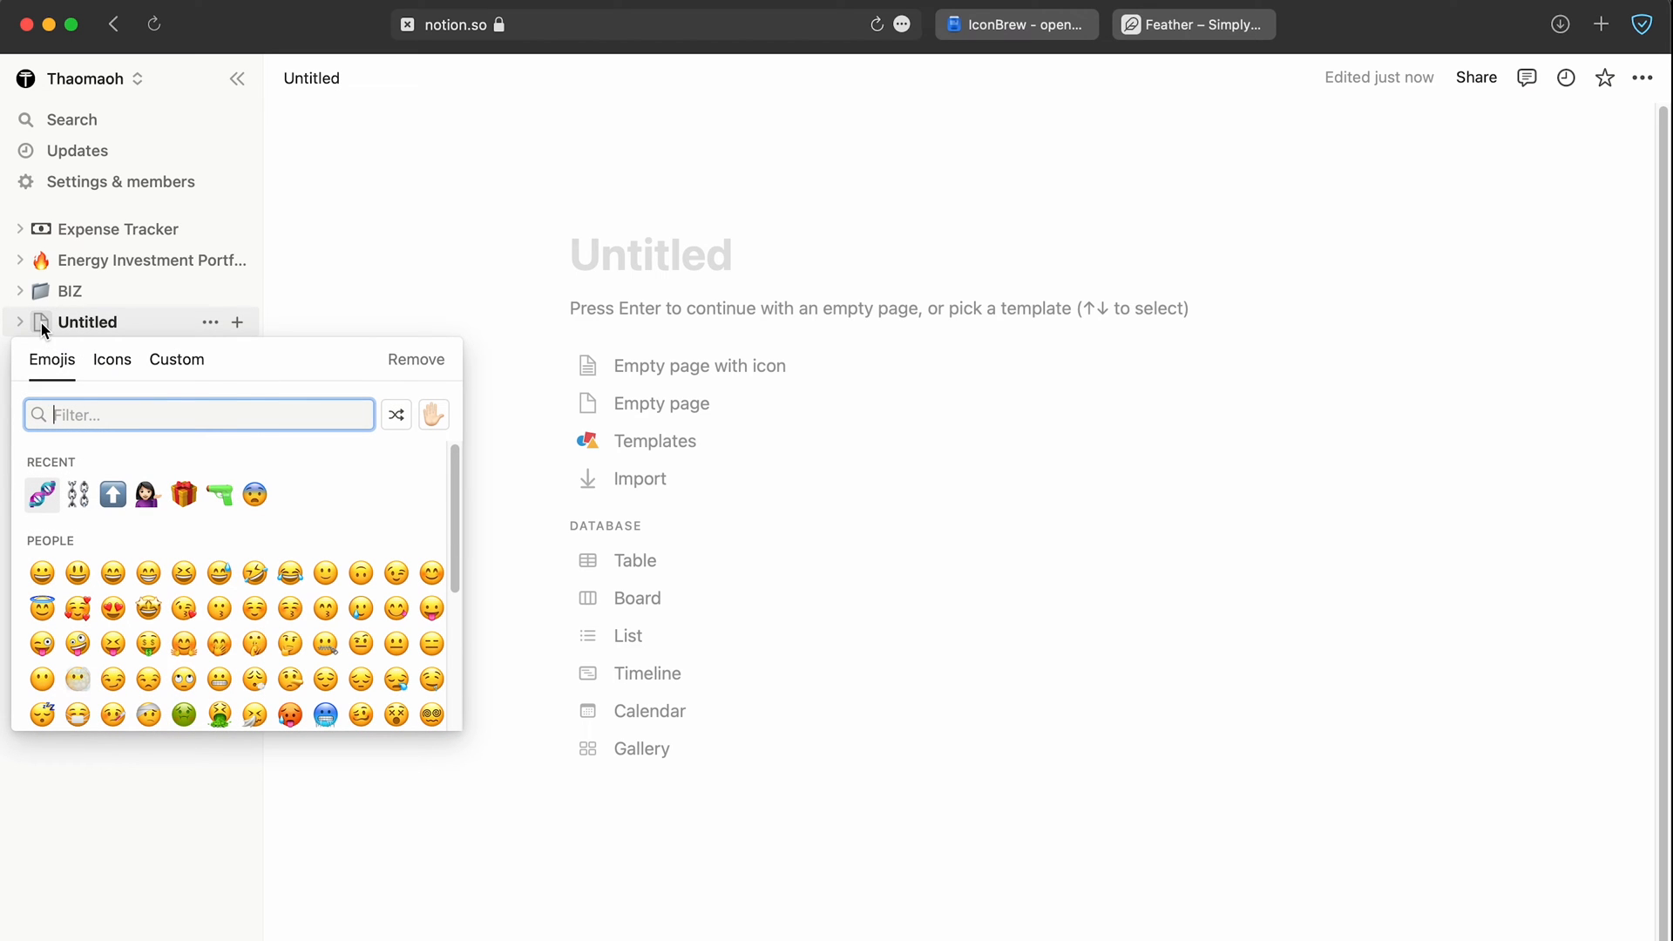
left_click(176, 360)
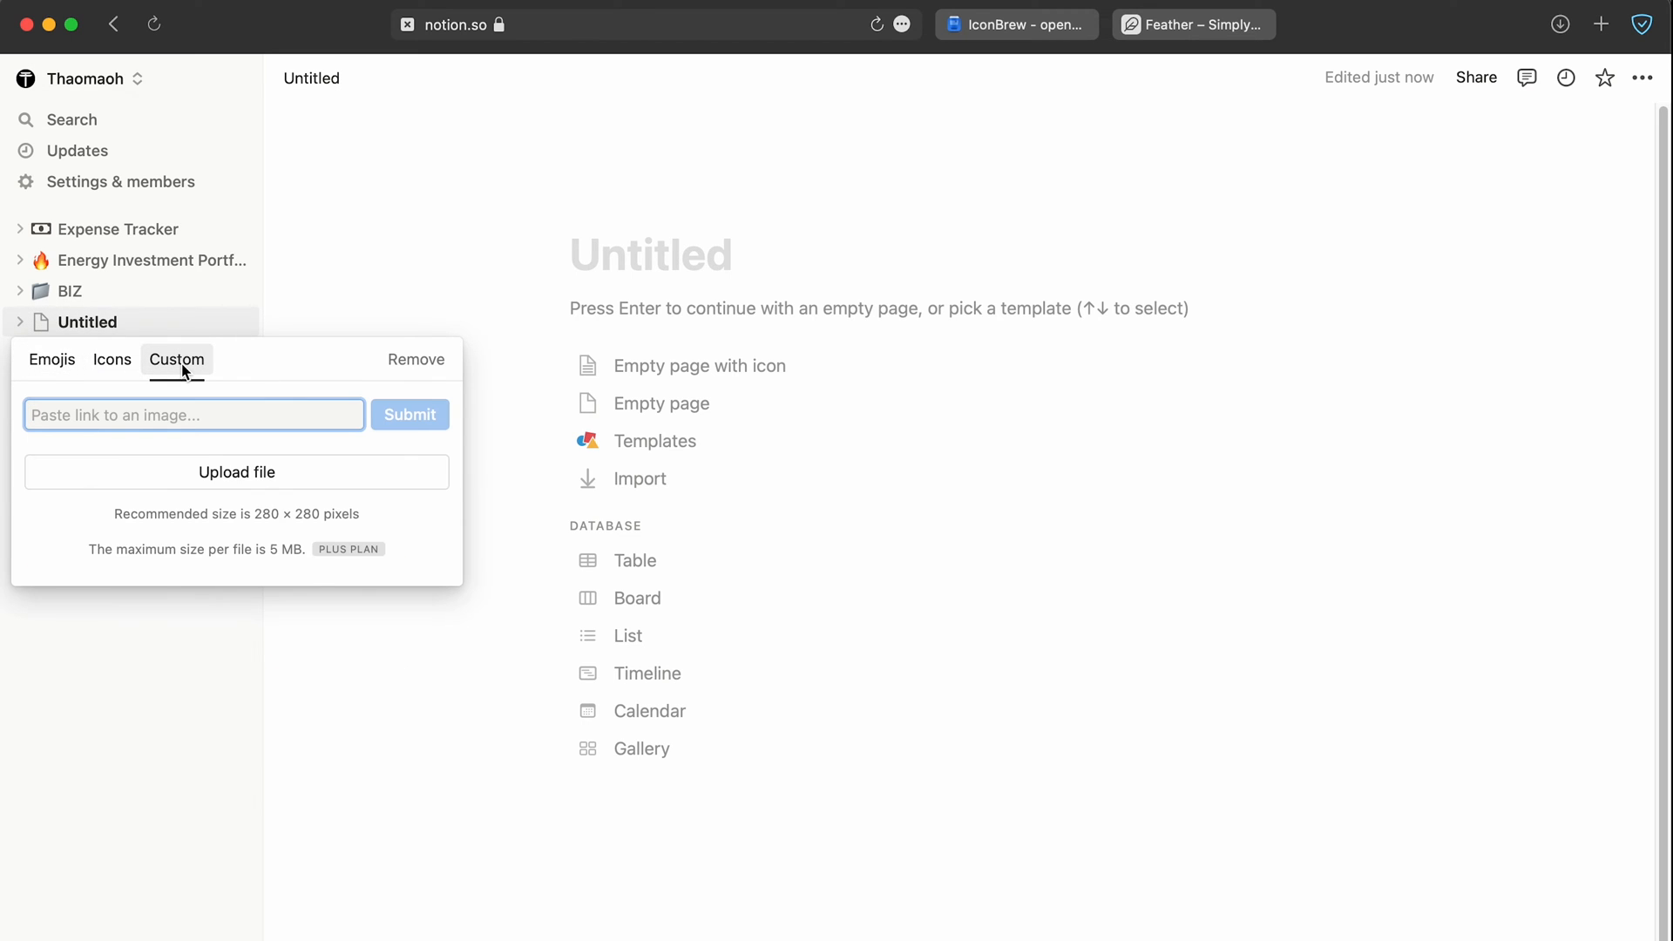
mouse_move(134, 433)
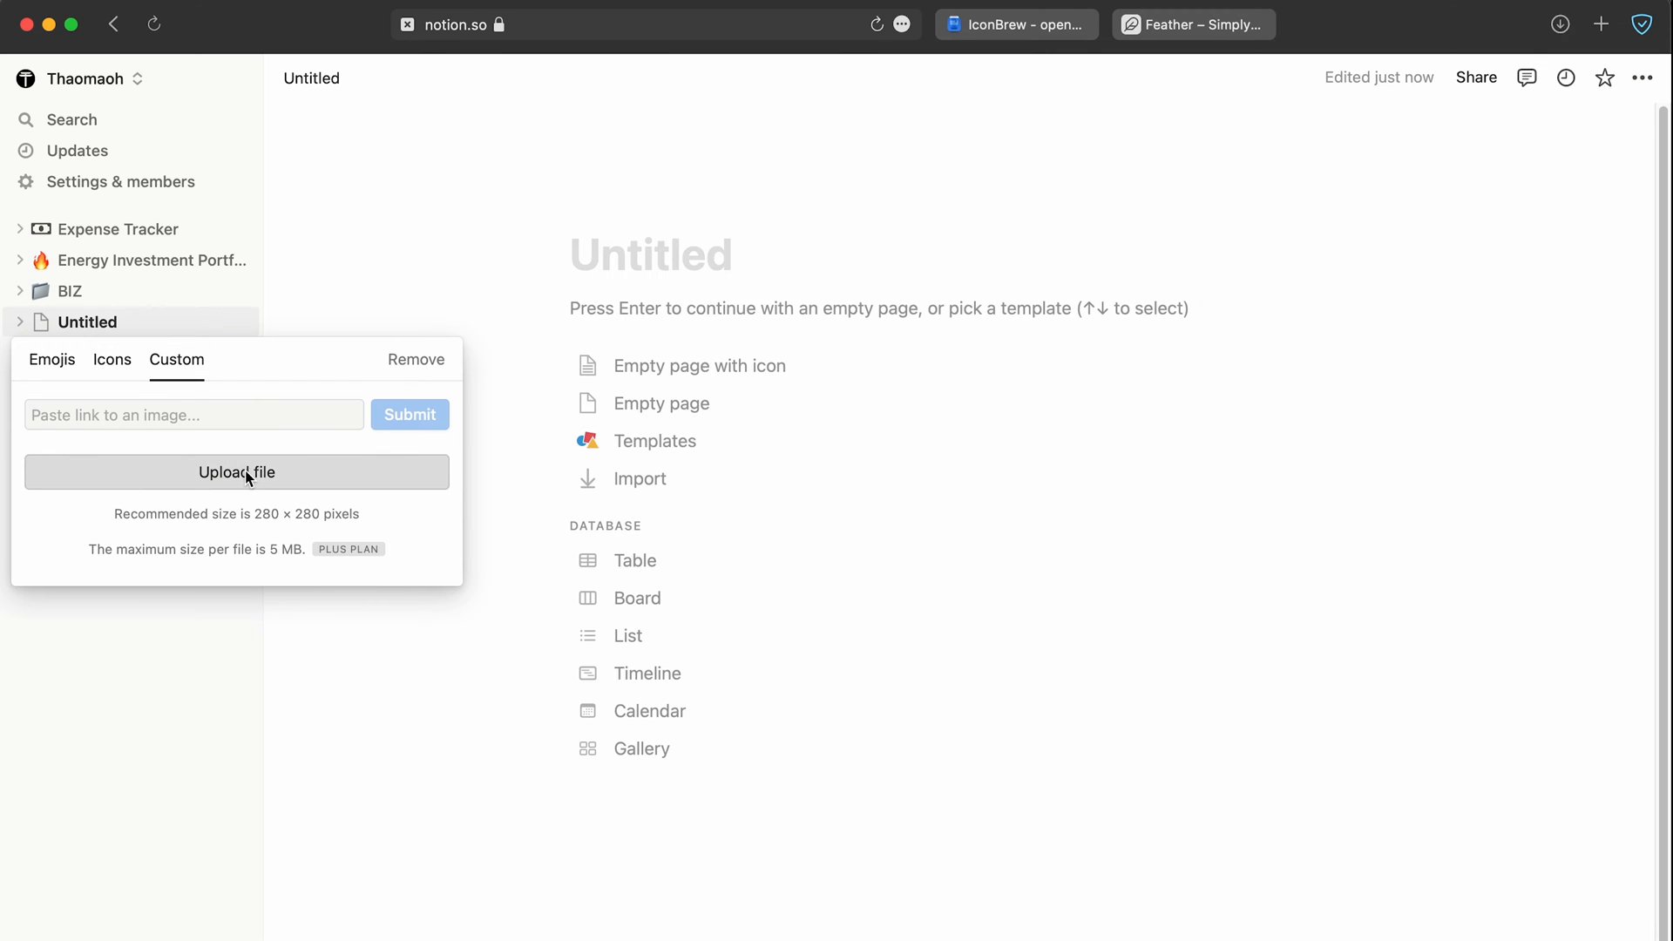
left_click(236, 471)
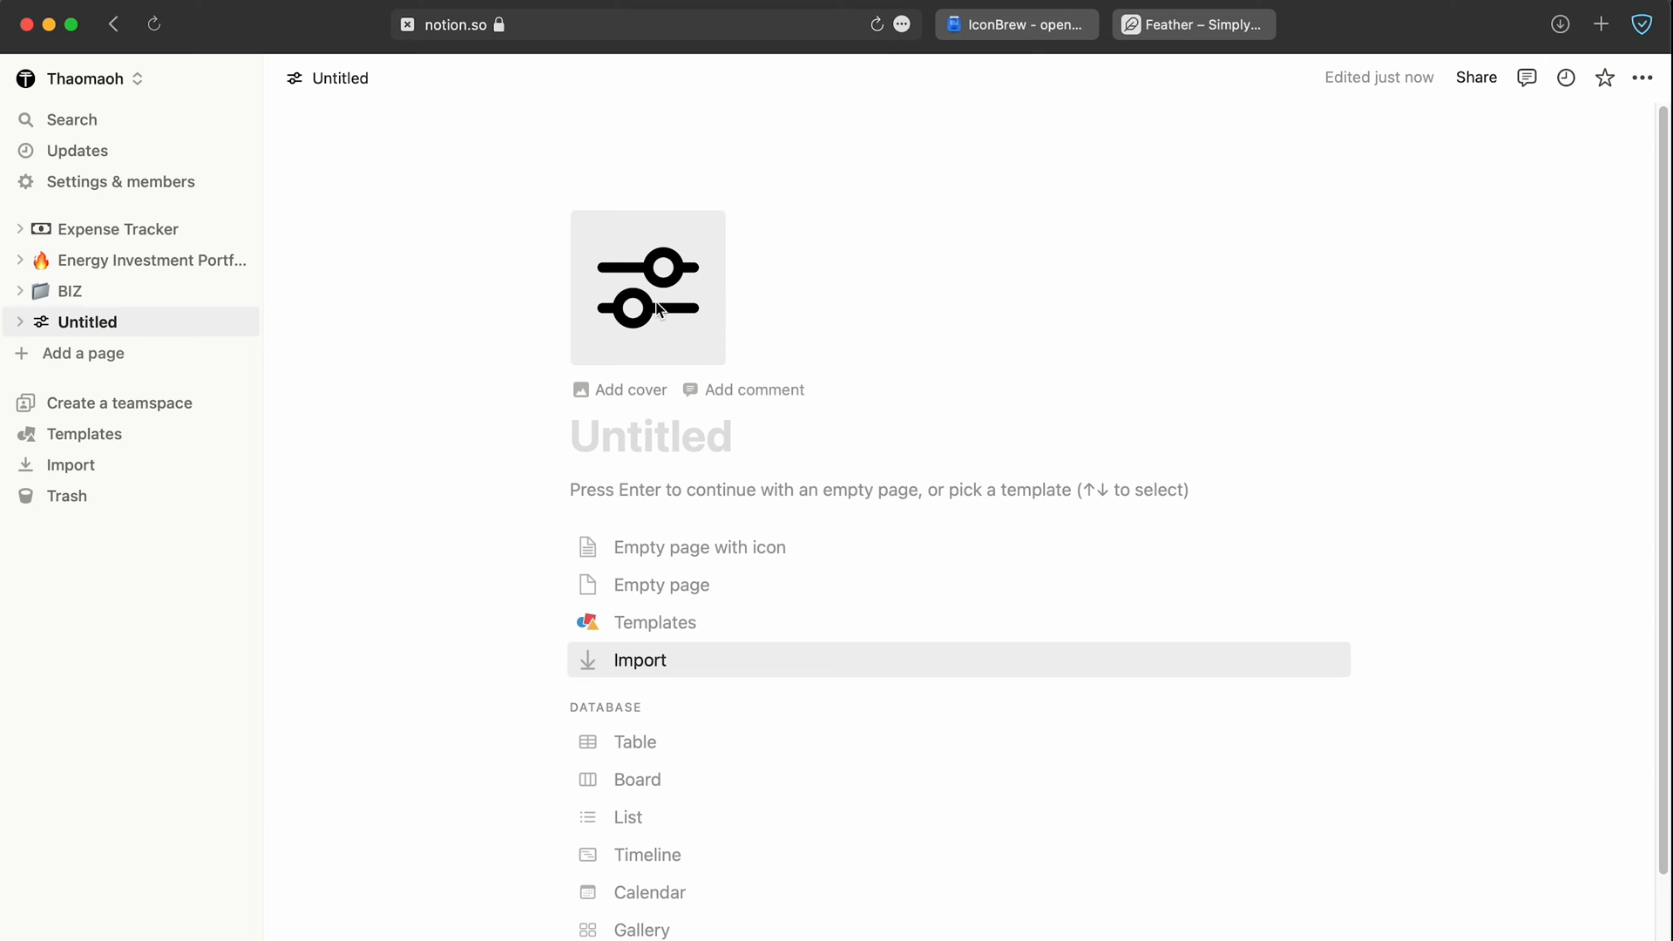